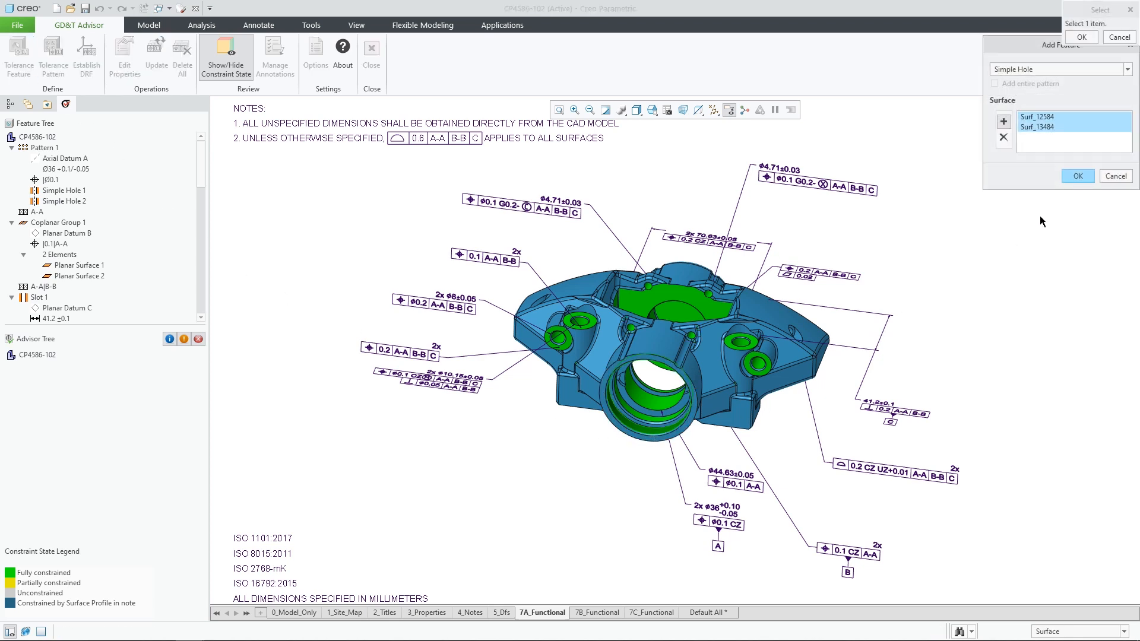
# Confirm the two hole surfaces and switch the Simple Hole 15 scheme to Toleranced Size.
pyautogui.click(1077, 176)
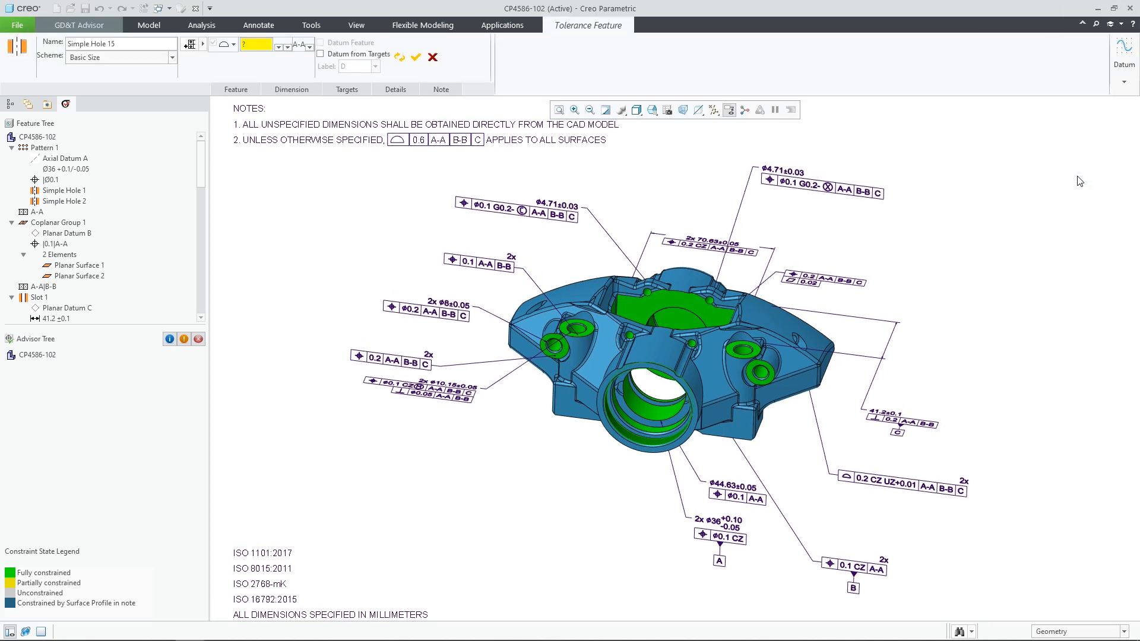
pyautogui.moveTo(134, 75)
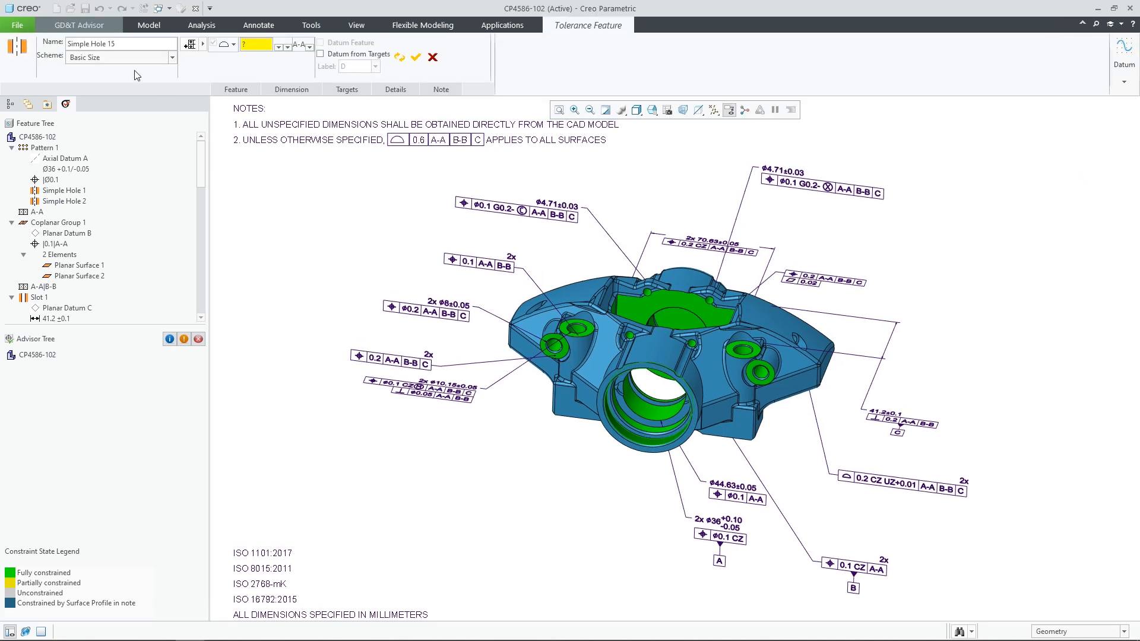
pyautogui.click(290, 89)
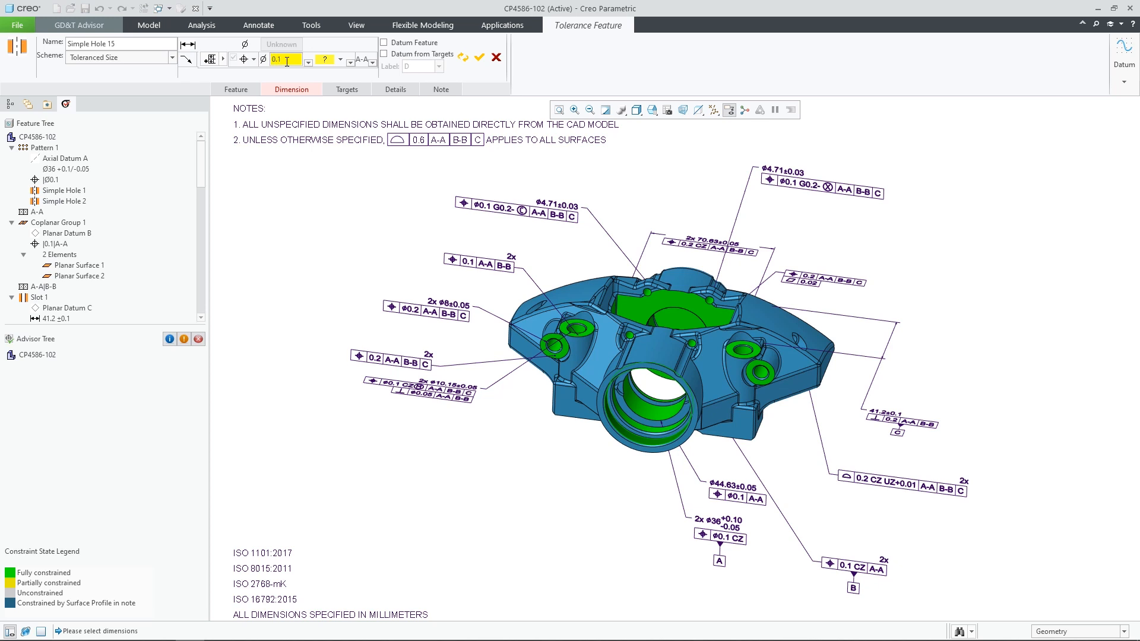
pyautogui.click(340, 59)
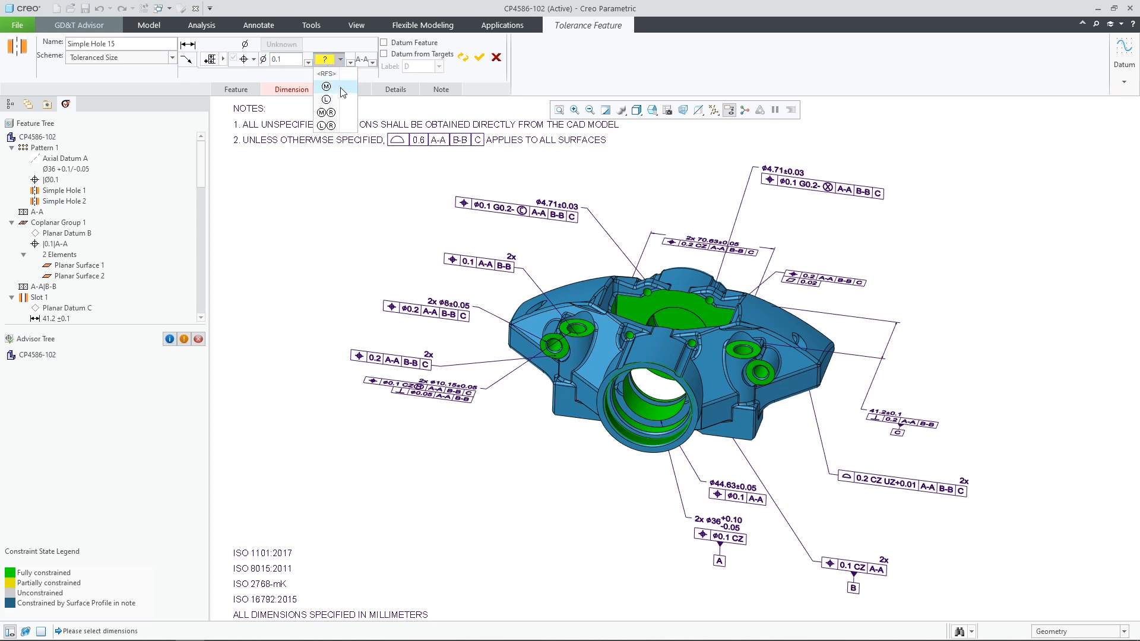
# Apply the maximum material modifier and link the hole's ⌀49.27 dimension to the feature.
pyautogui.click(325, 86)
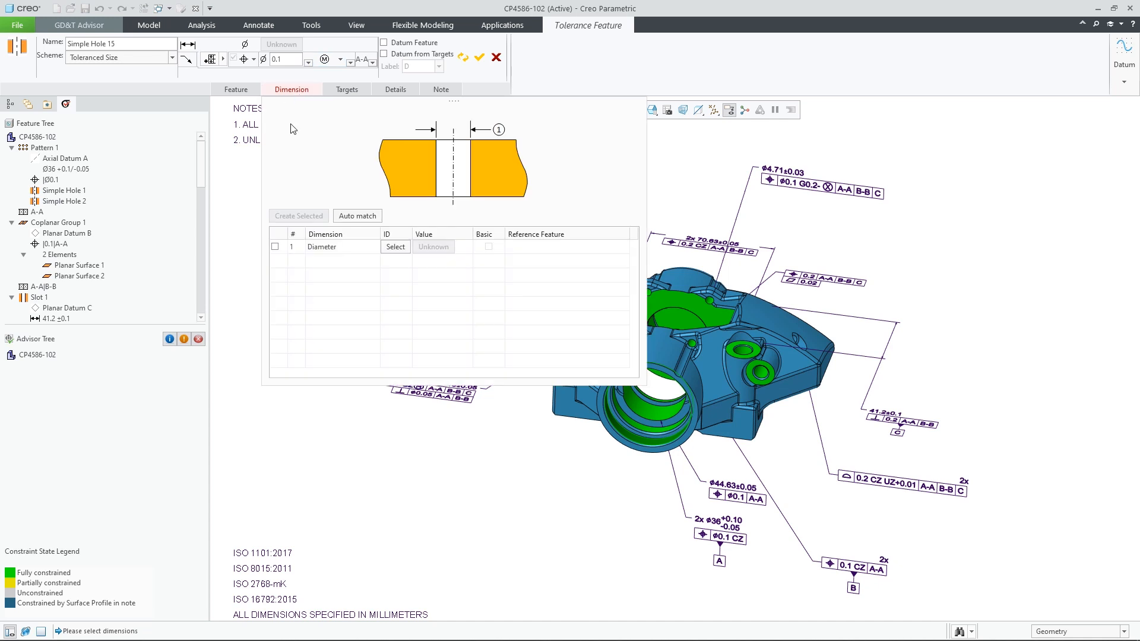
pyautogui.click(275, 247)
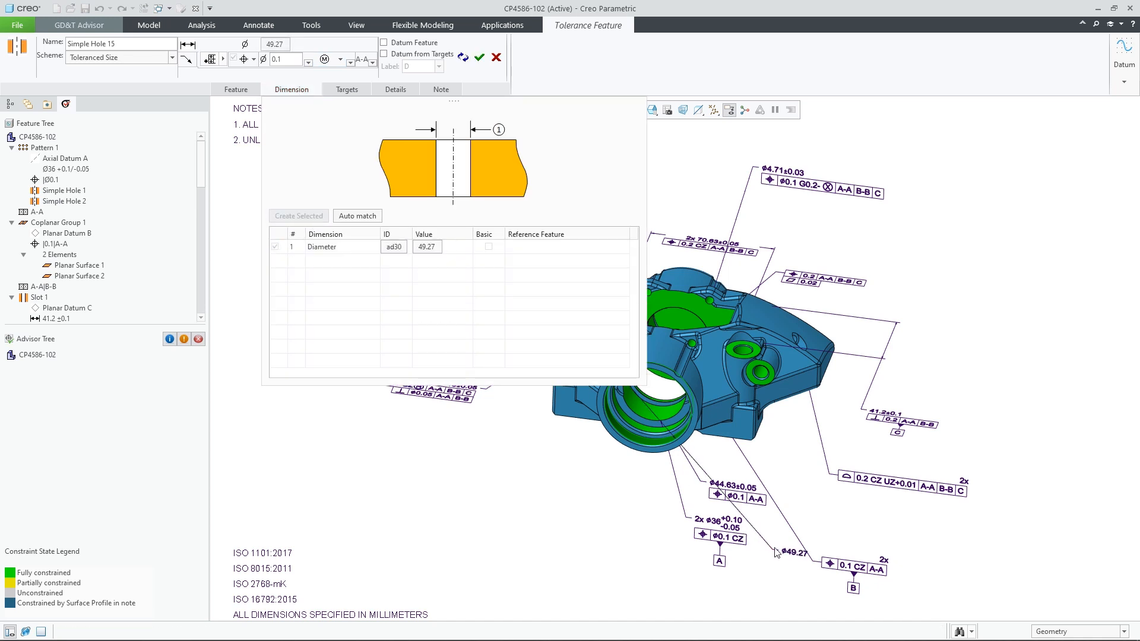
pyautogui.click(794, 553)
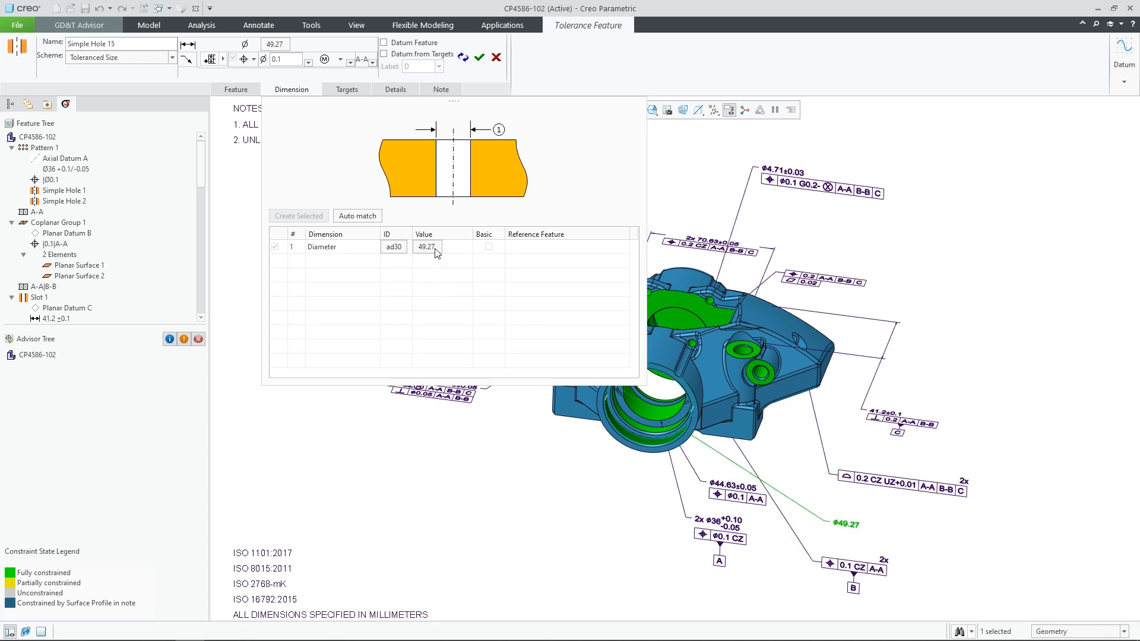
# Give the 49.27 diameter a symmetric ±0.05 tolerance.
pyautogui.doubleClick(426, 247)
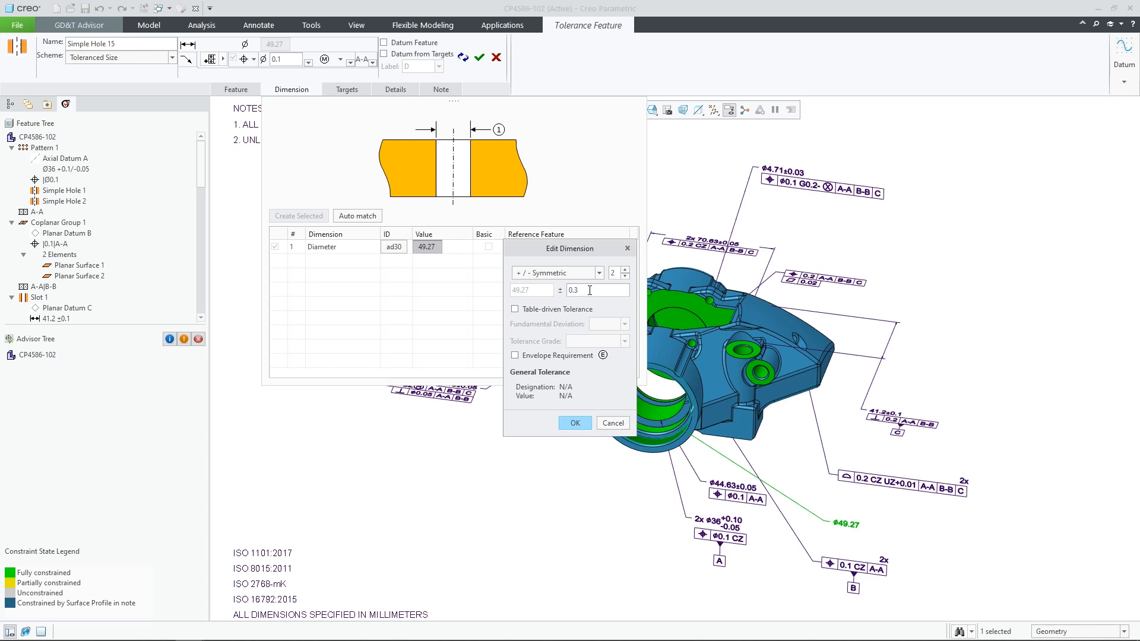
pyautogui.write('0.05')
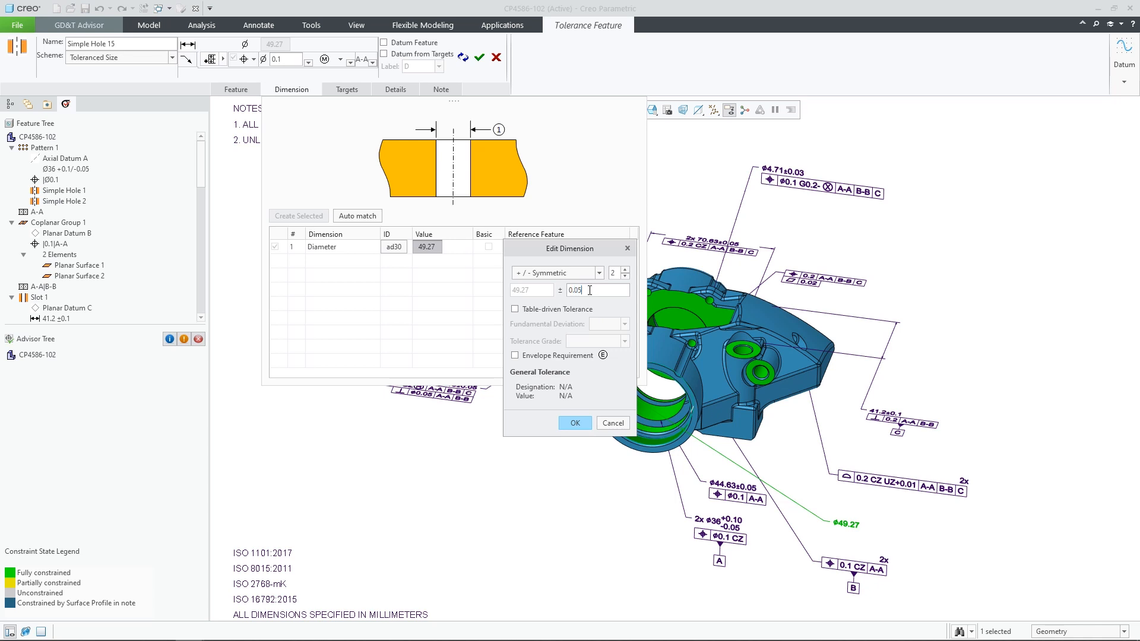
pyautogui.click(573, 423)
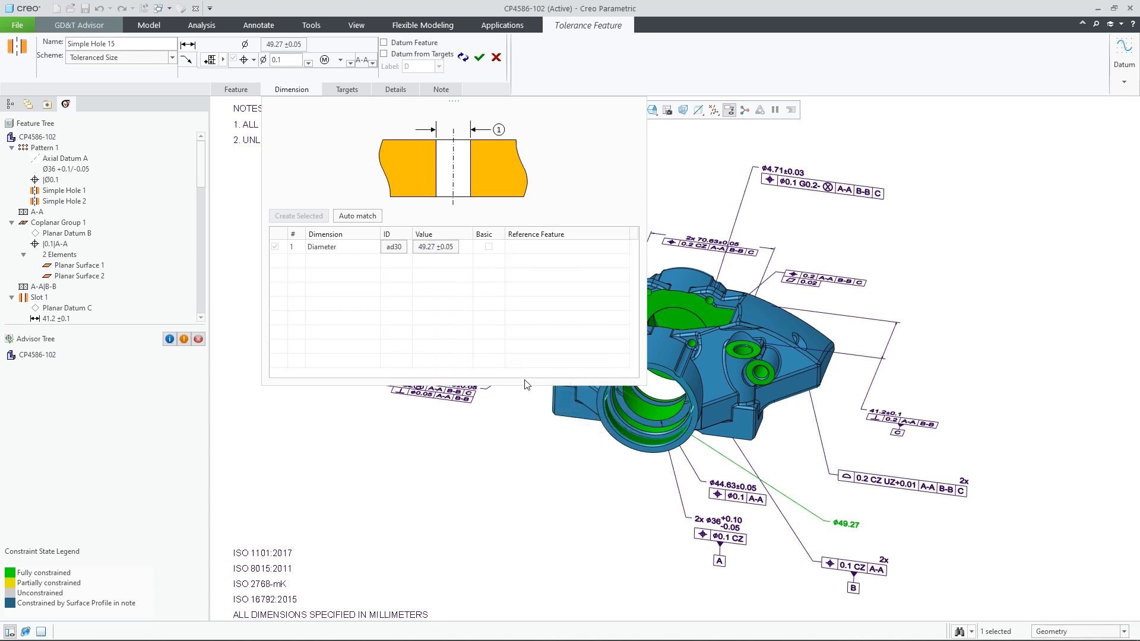
pyautogui.click(394, 89)
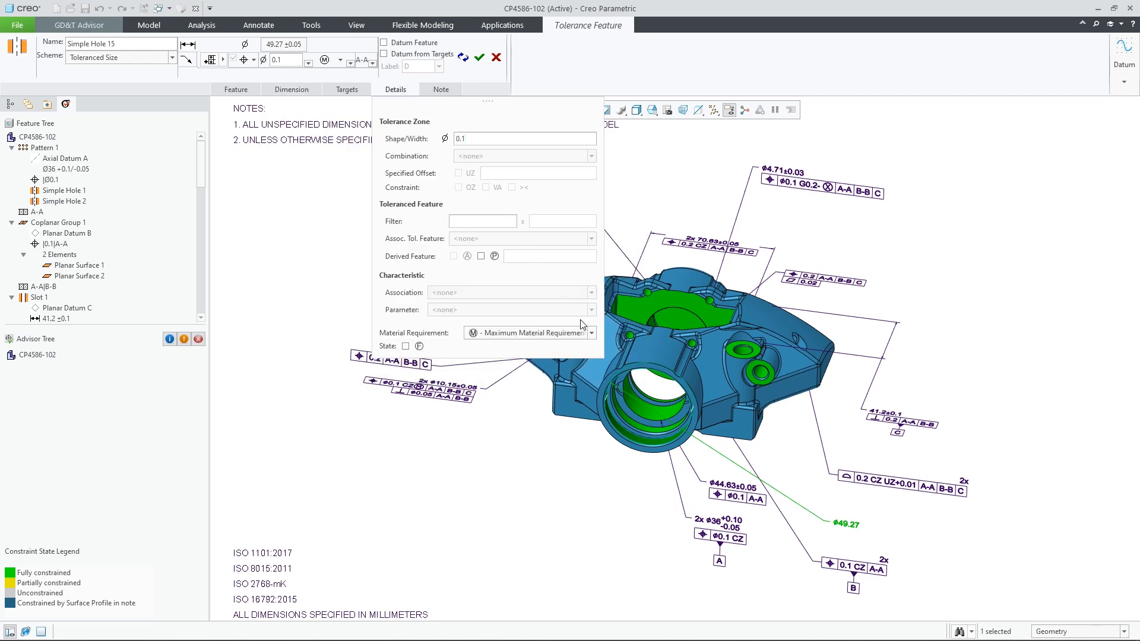
# Set material requirement RFS and maximum inscribed associated feature, then complete Simple Hole 15.
pyautogui.click(590, 333)
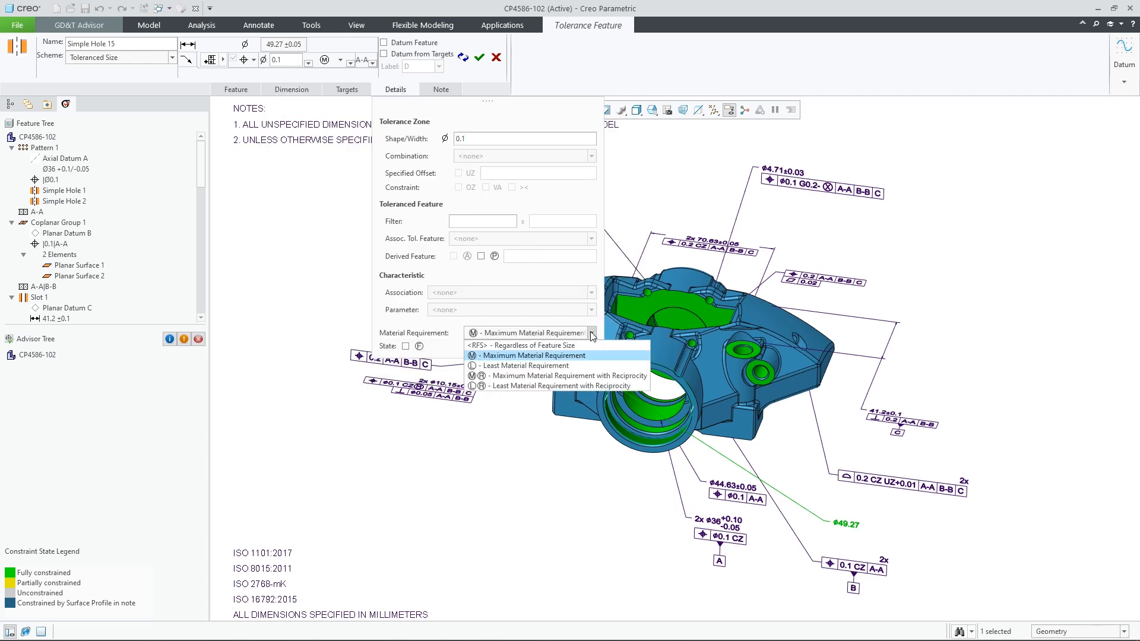
pyautogui.click(521, 344)
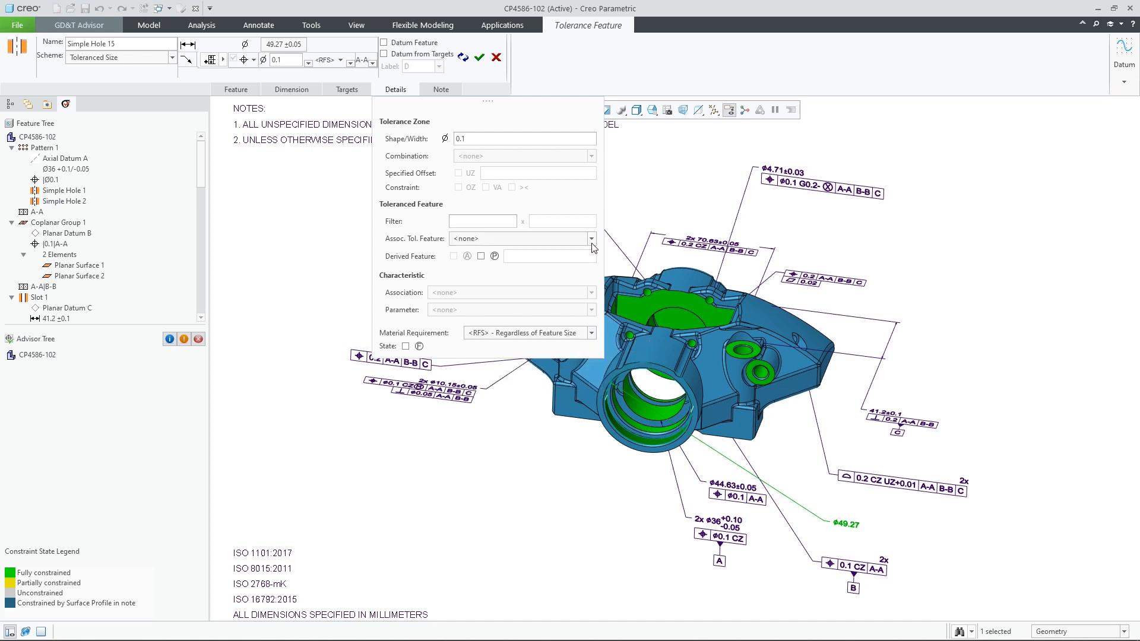
pyautogui.click(590, 239)
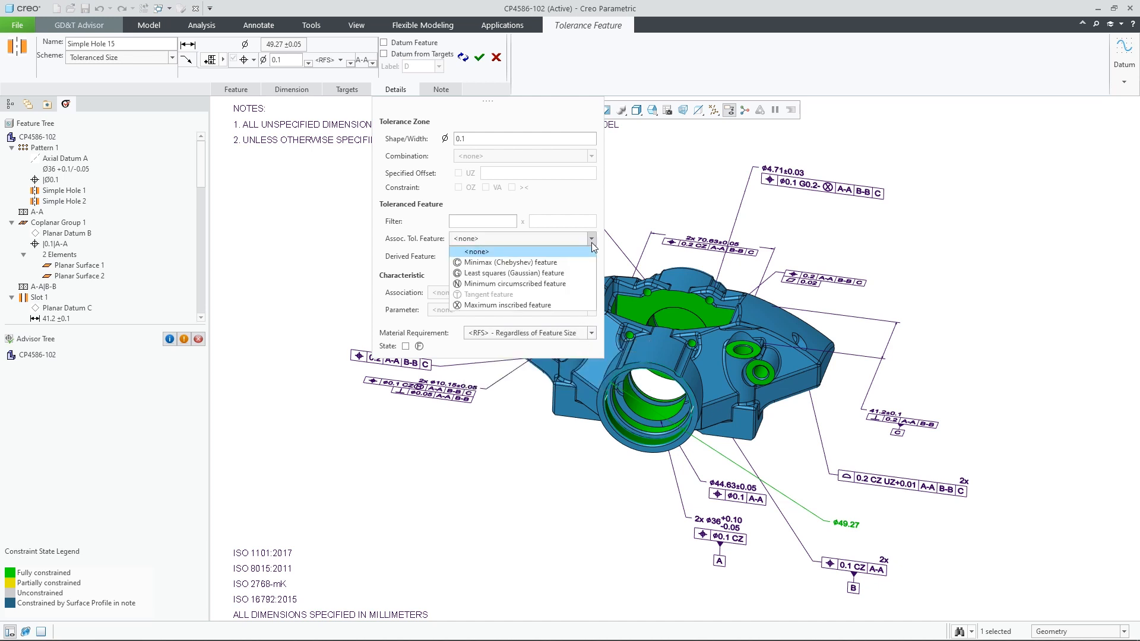
pyautogui.moveTo(591, 247)
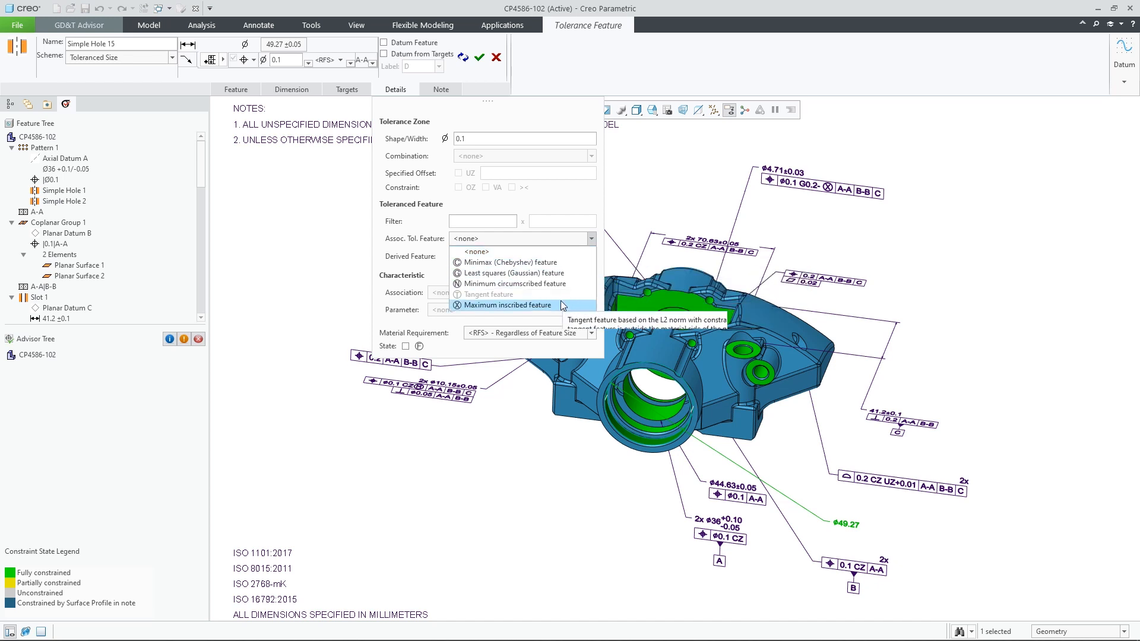
pyautogui.click(507, 305)
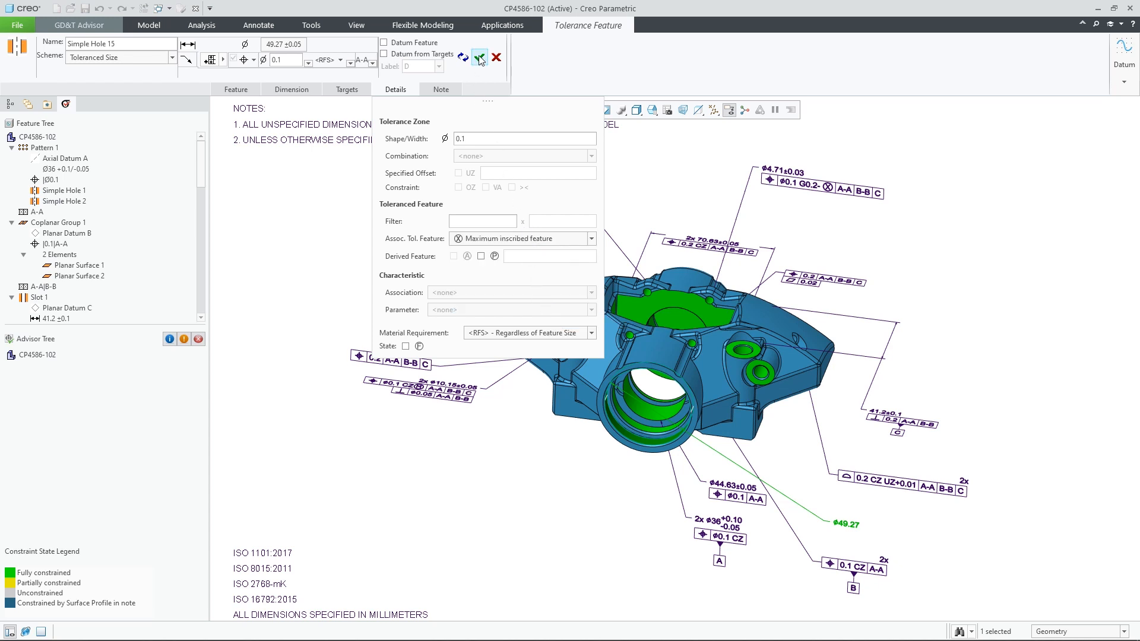
pyautogui.click(479, 57)
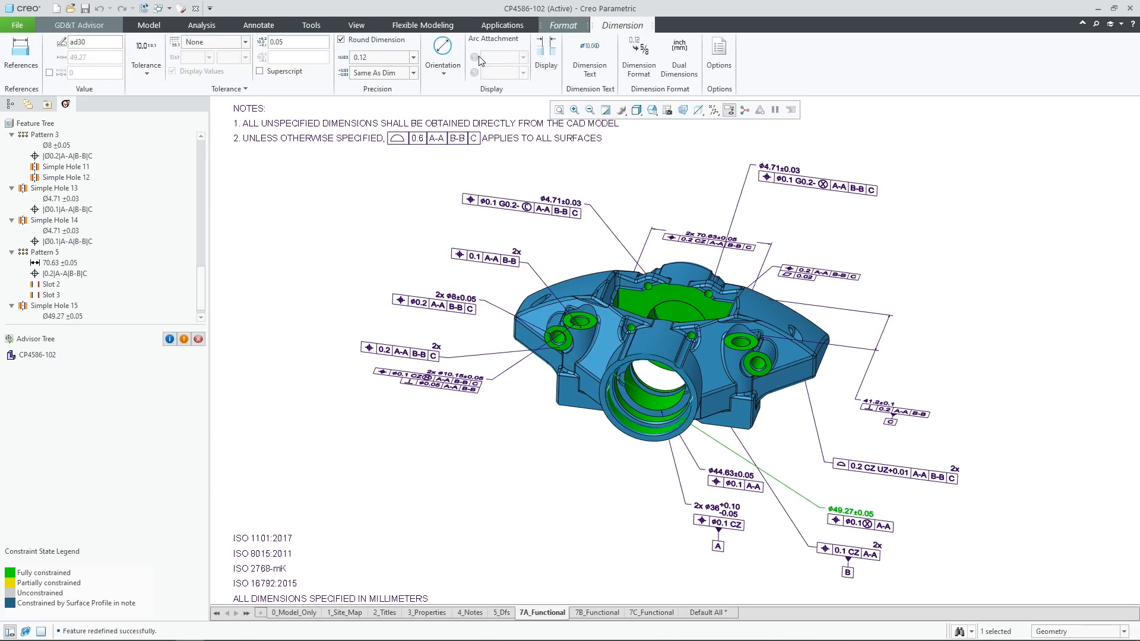
# Select the flatness 0.02 callout and edit its Planar Surface 13 tolerance feature.
pyautogui.click(80, 25)
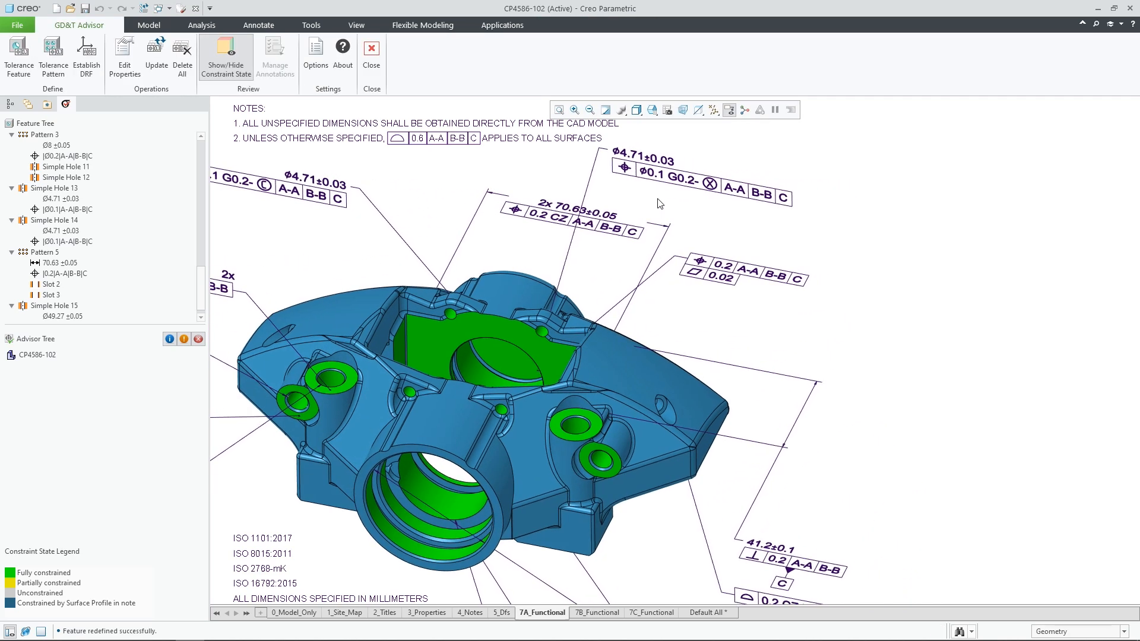
pyautogui.moveTo(725, 283)
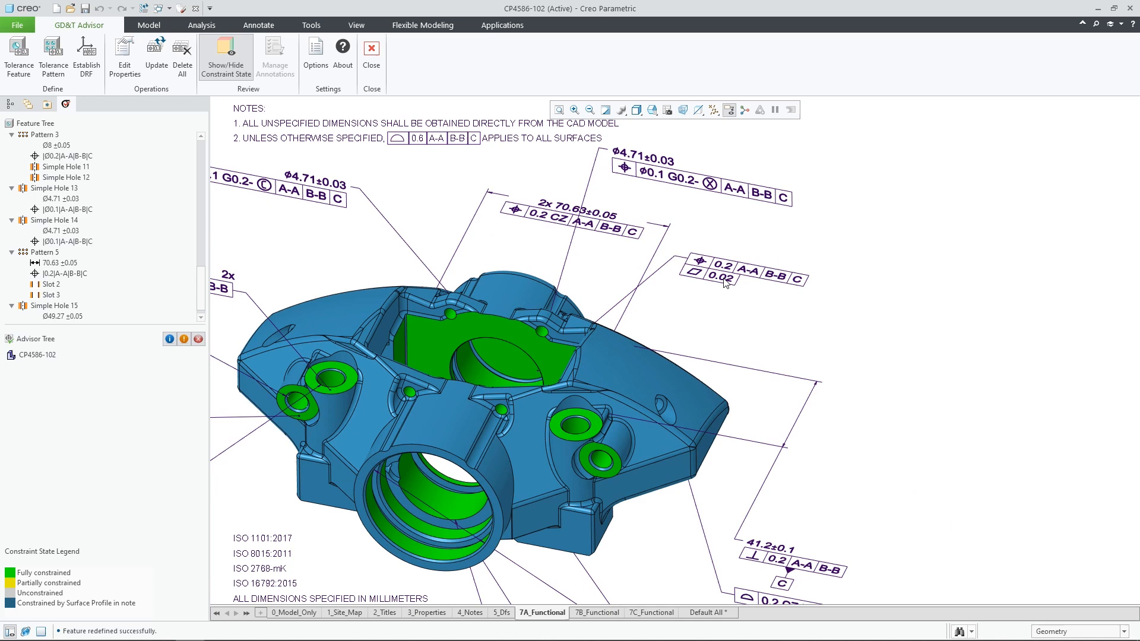
pyautogui.click(730, 278)
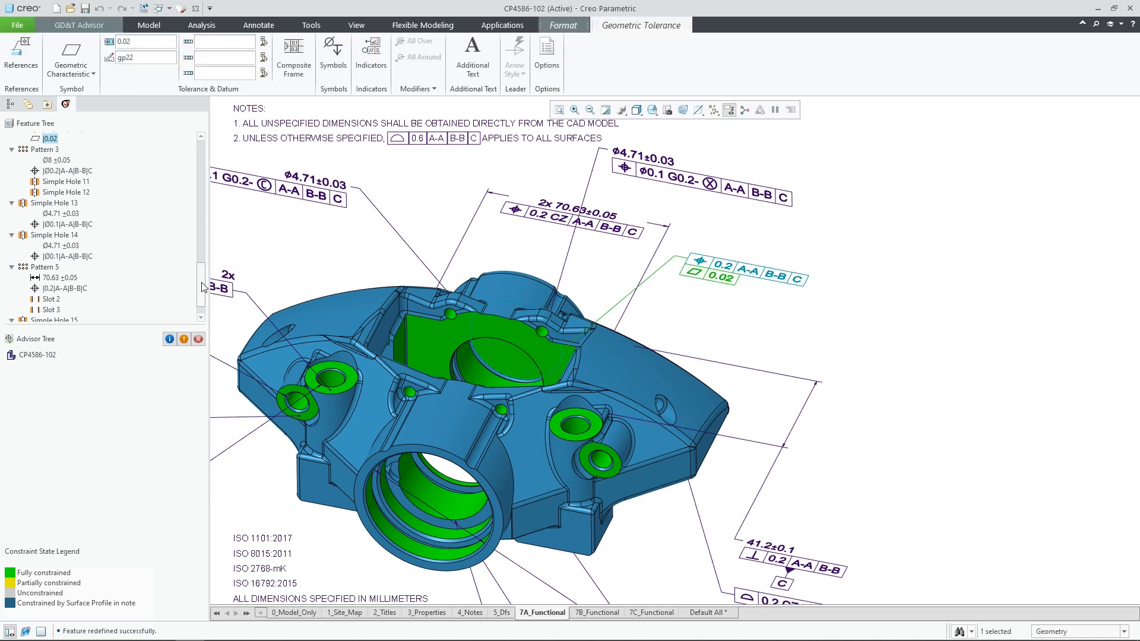
pyautogui.rightClick(58, 214)
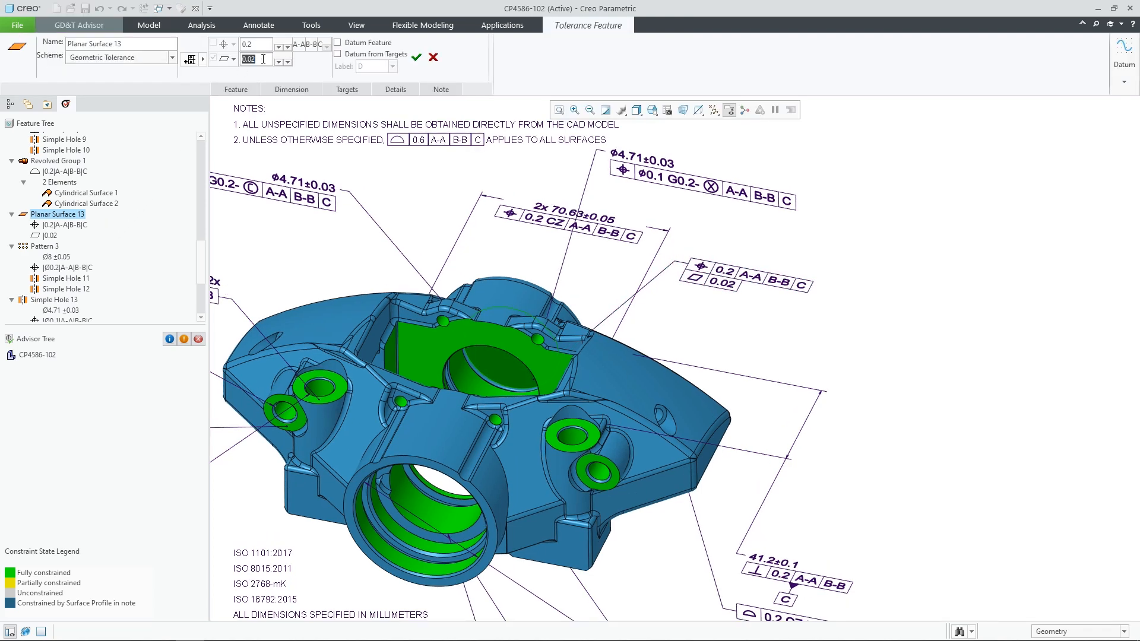
pyautogui.moveTo(394, 89)
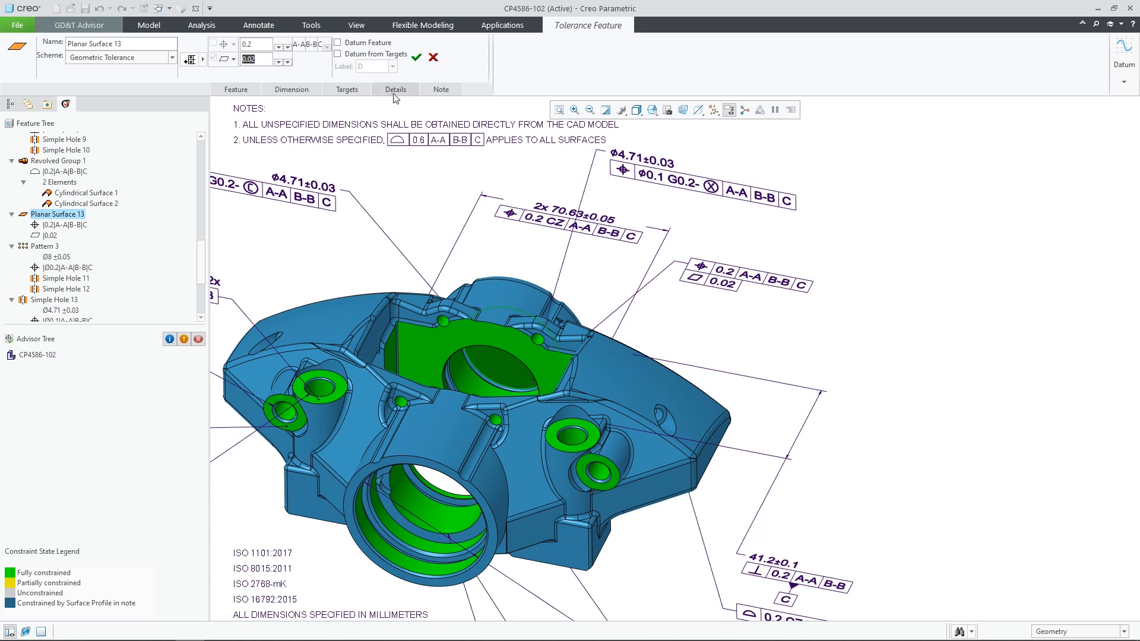
# Enter Gaussian filters G-0.2 and G0.1- in the toleranced feature Details fields.
pyautogui.click(394, 89)
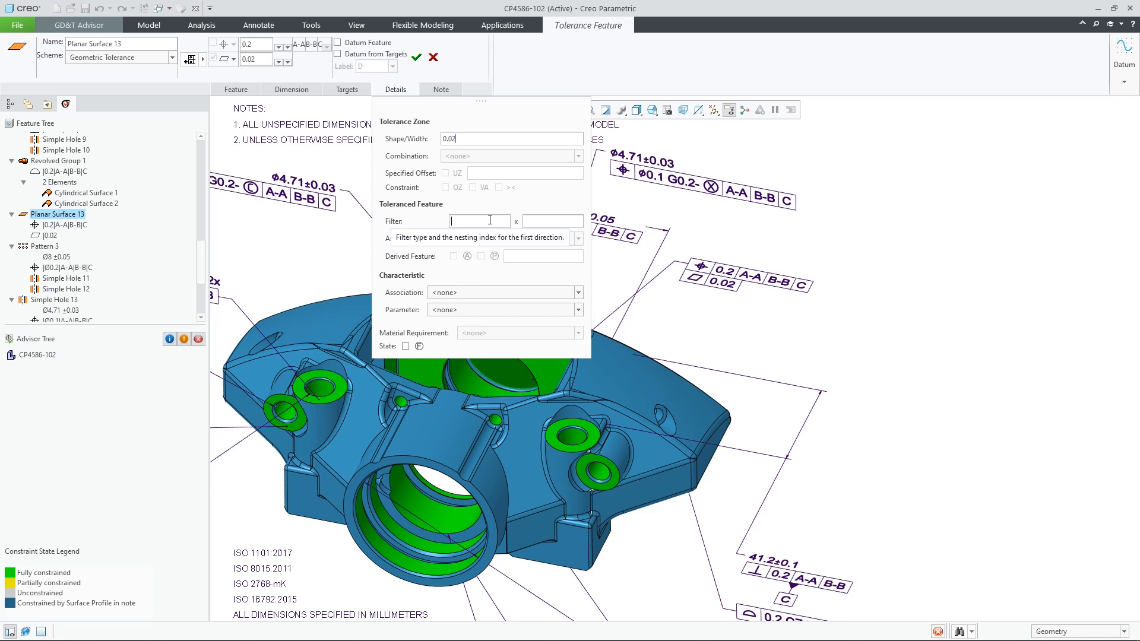
pyautogui.write('G')
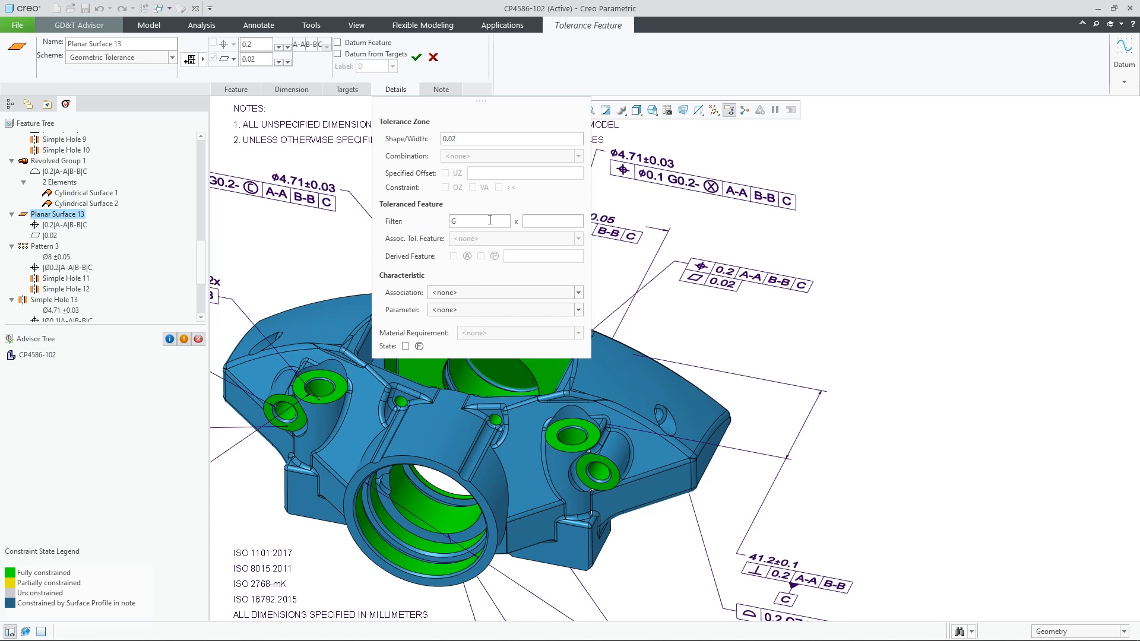
pyautogui.write('0.2')
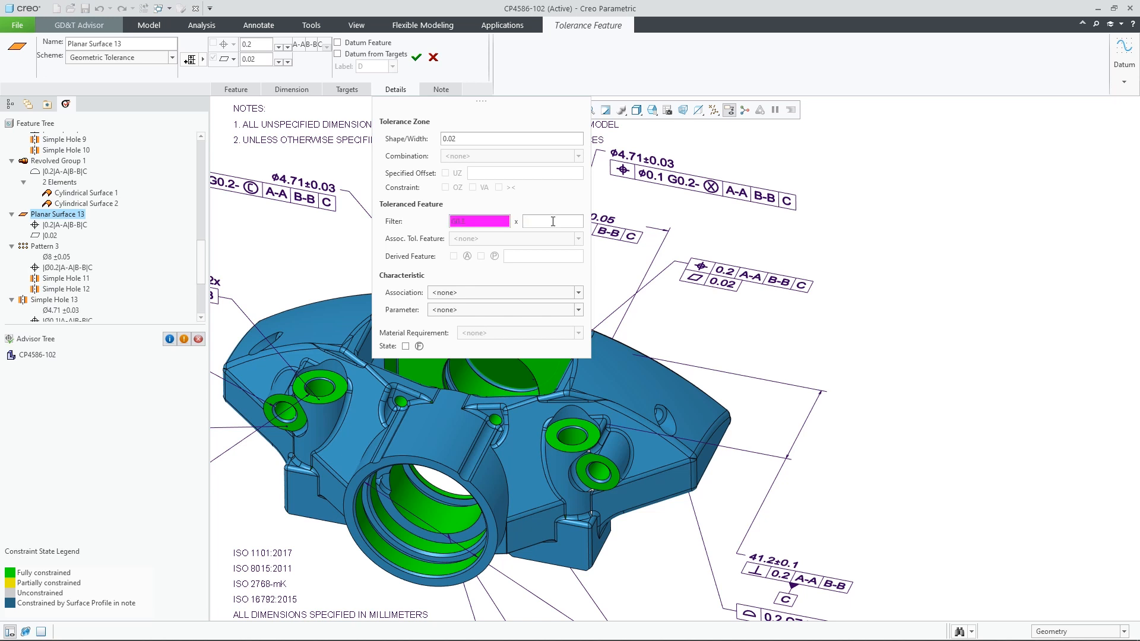
pyautogui.write('G0.1-')
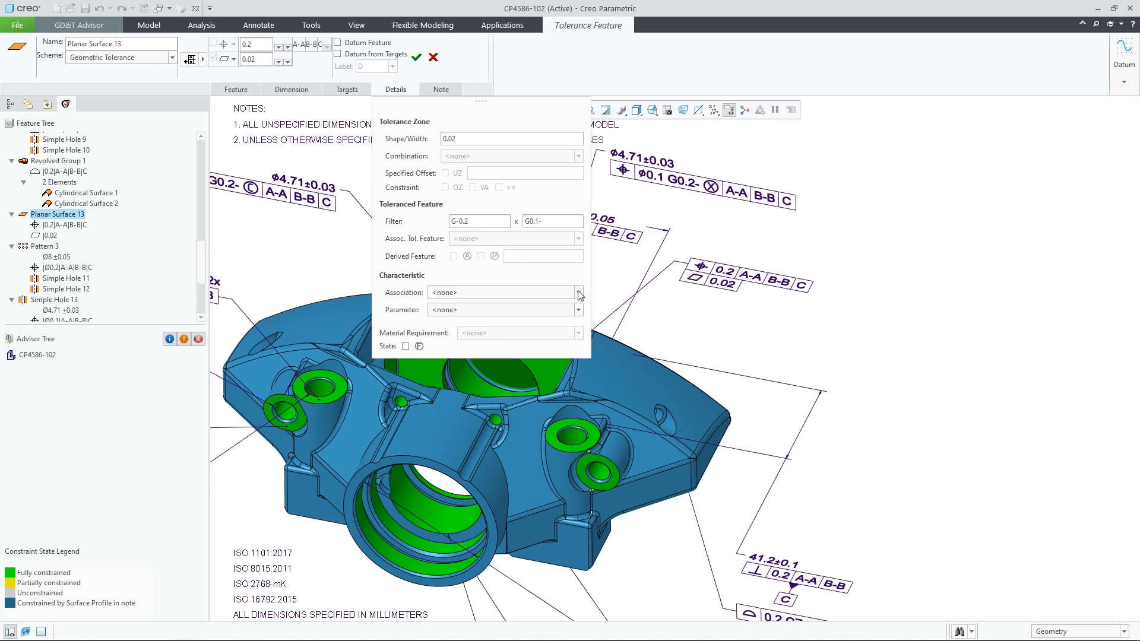
pyautogui.moveTo(577, 292)
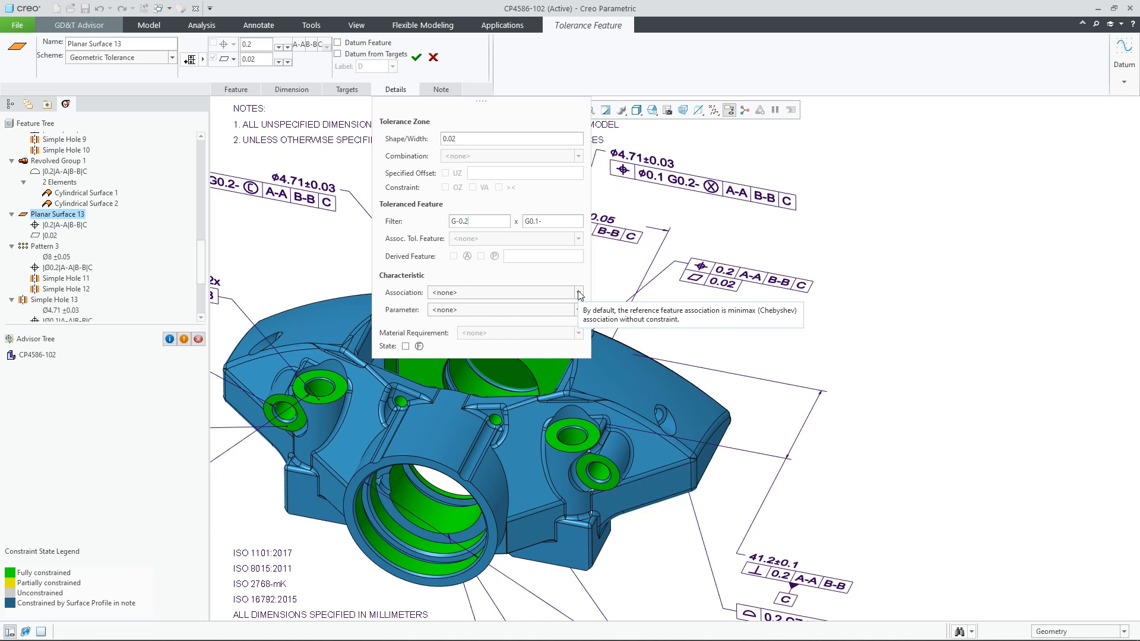
# Try CE association, leave the parameter unset, then change the association to C.
pyautogui.click(579, 292)
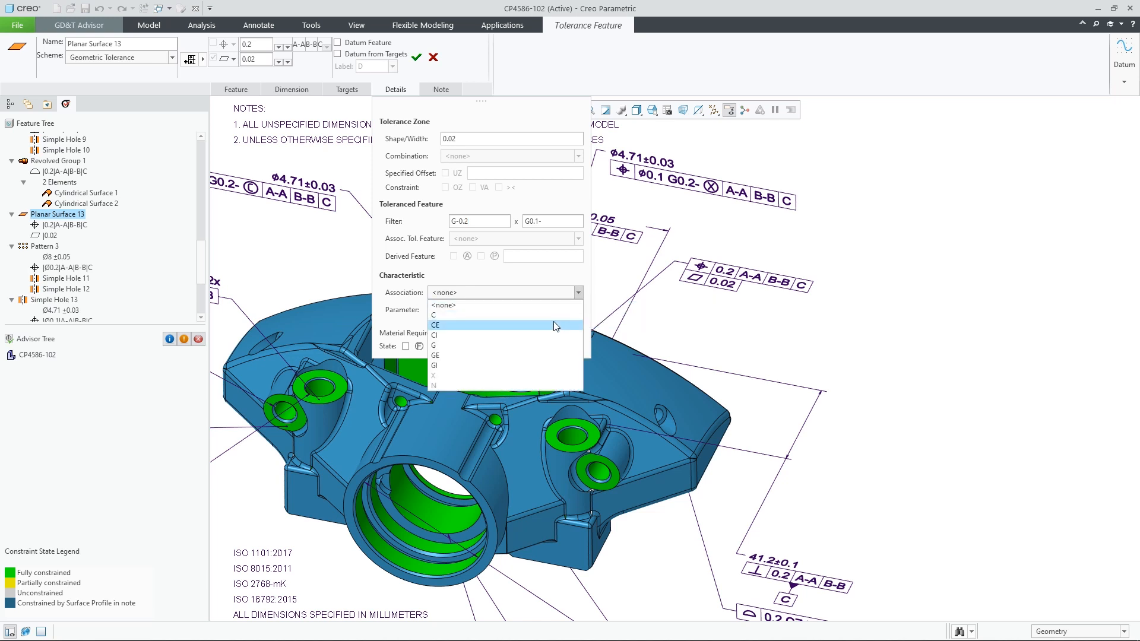
pyautogui.moveTo(534, 335)
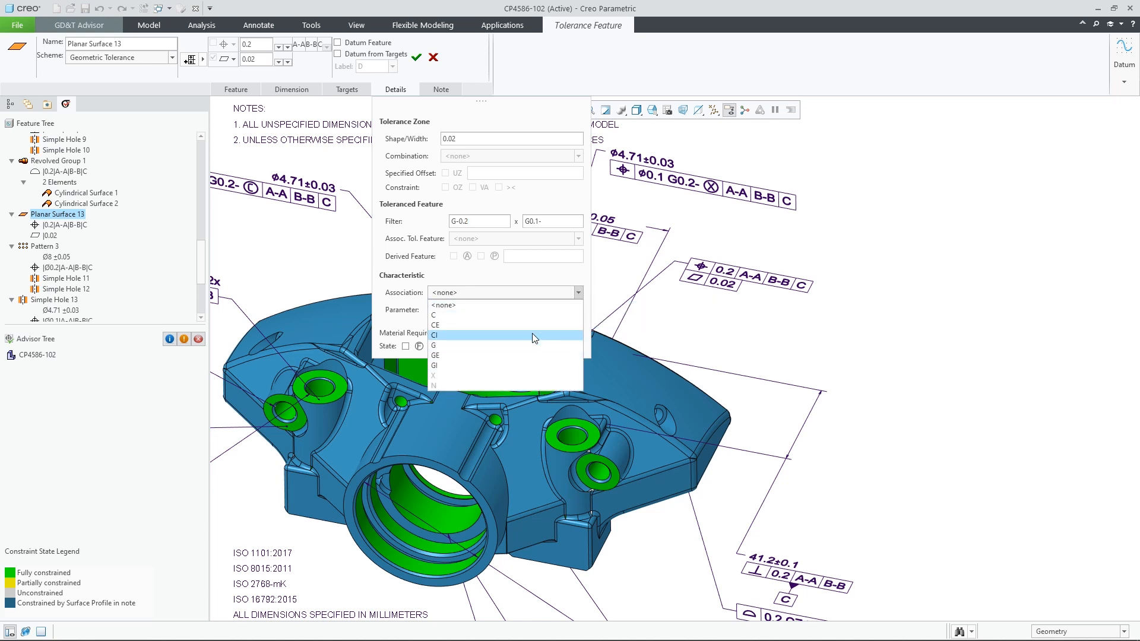
pyautogui.click(436, 325)
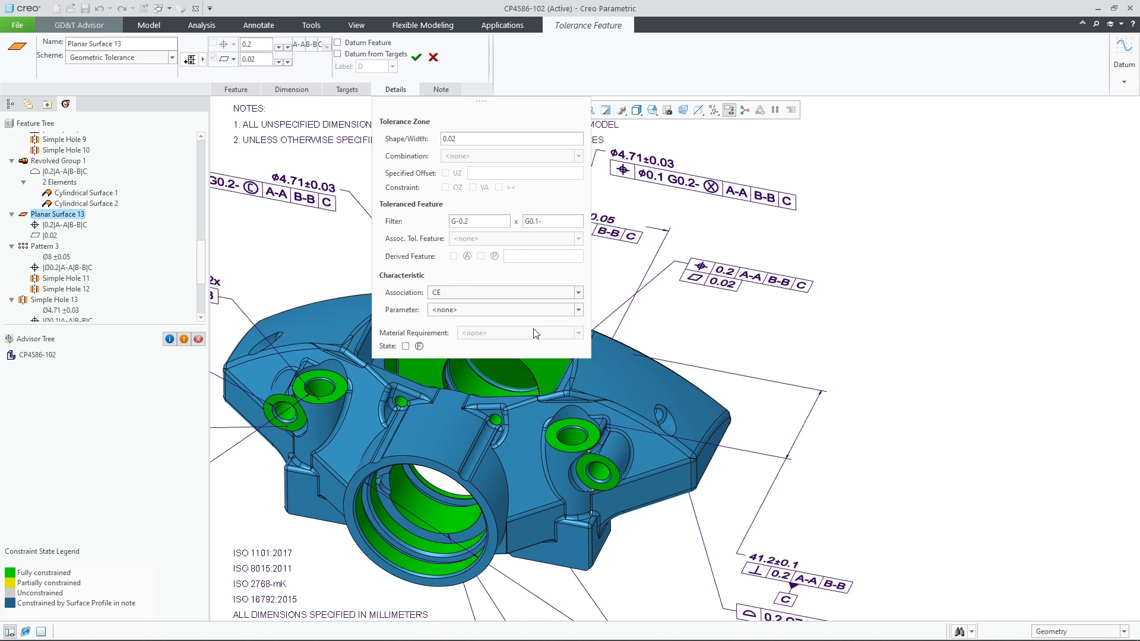
pyautogui.click(578, 309)
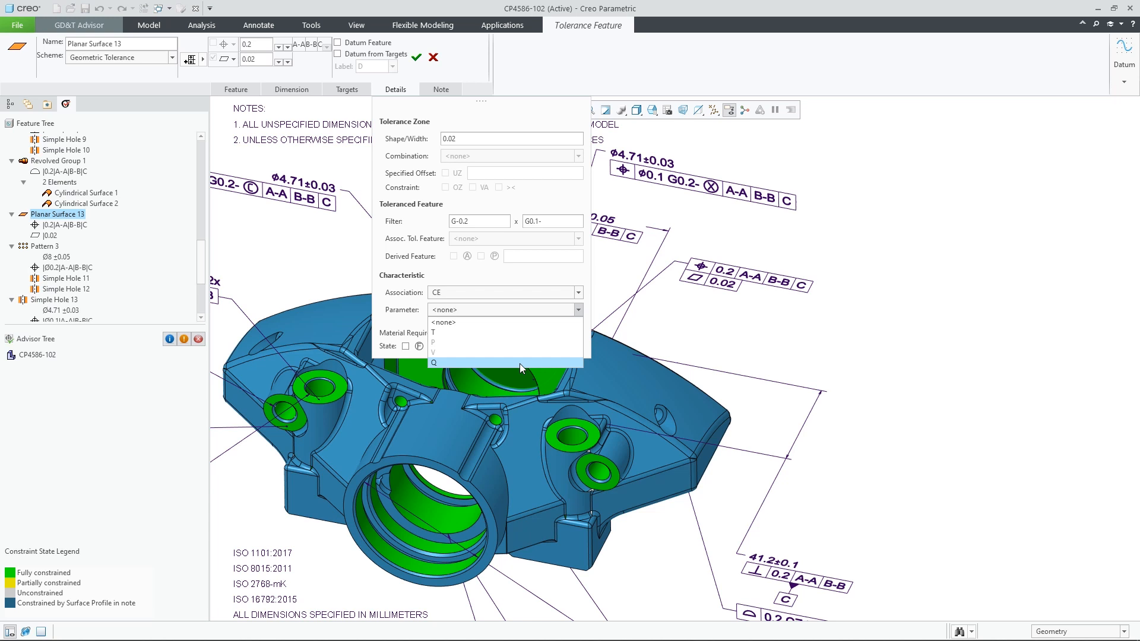
pyautogui.click(579, 309)
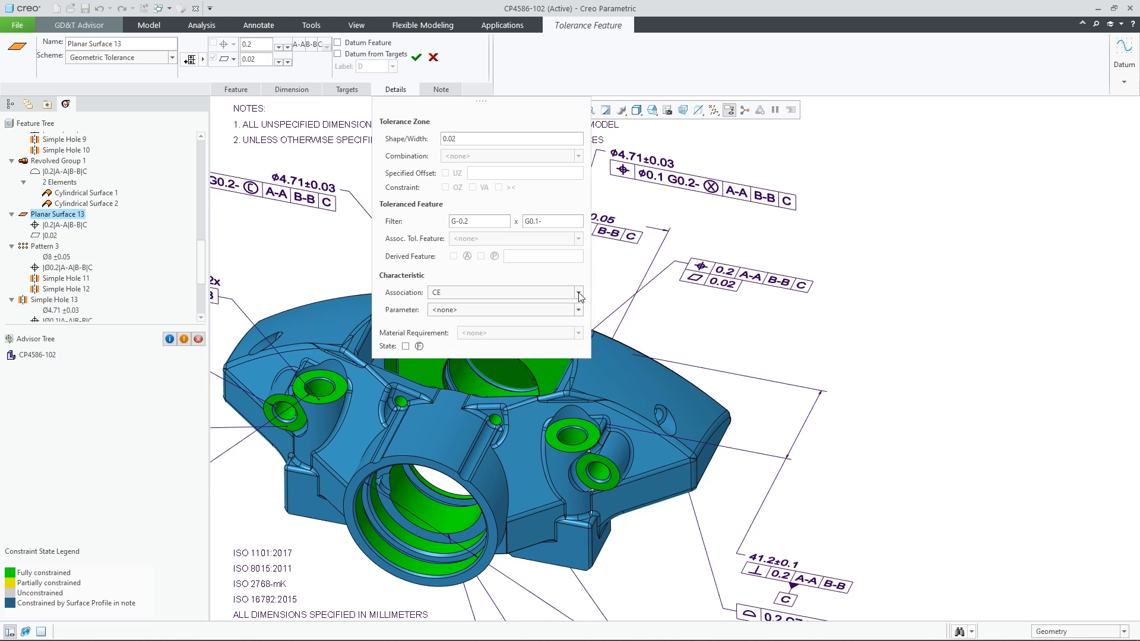
pyautogui.click(579, 292)
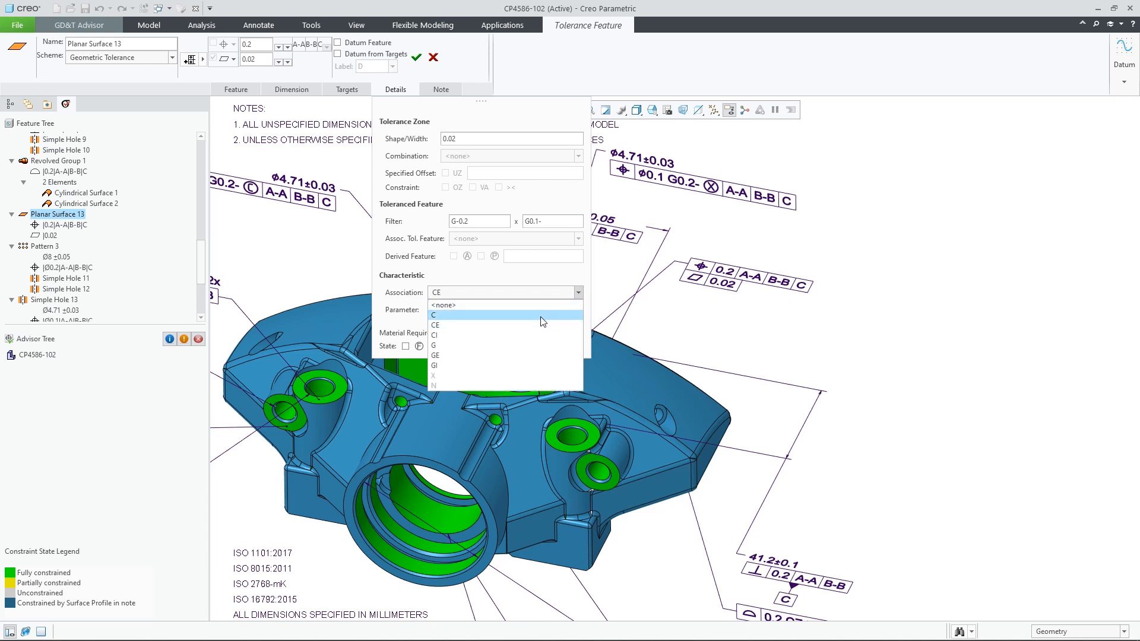
pyautogui.click(434, 313)
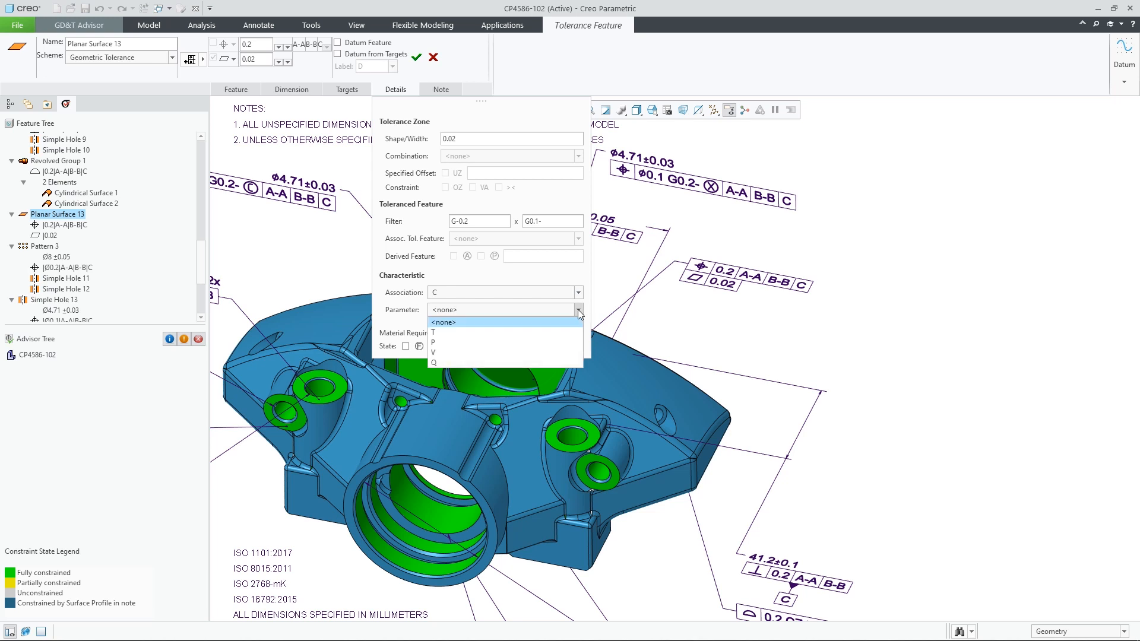